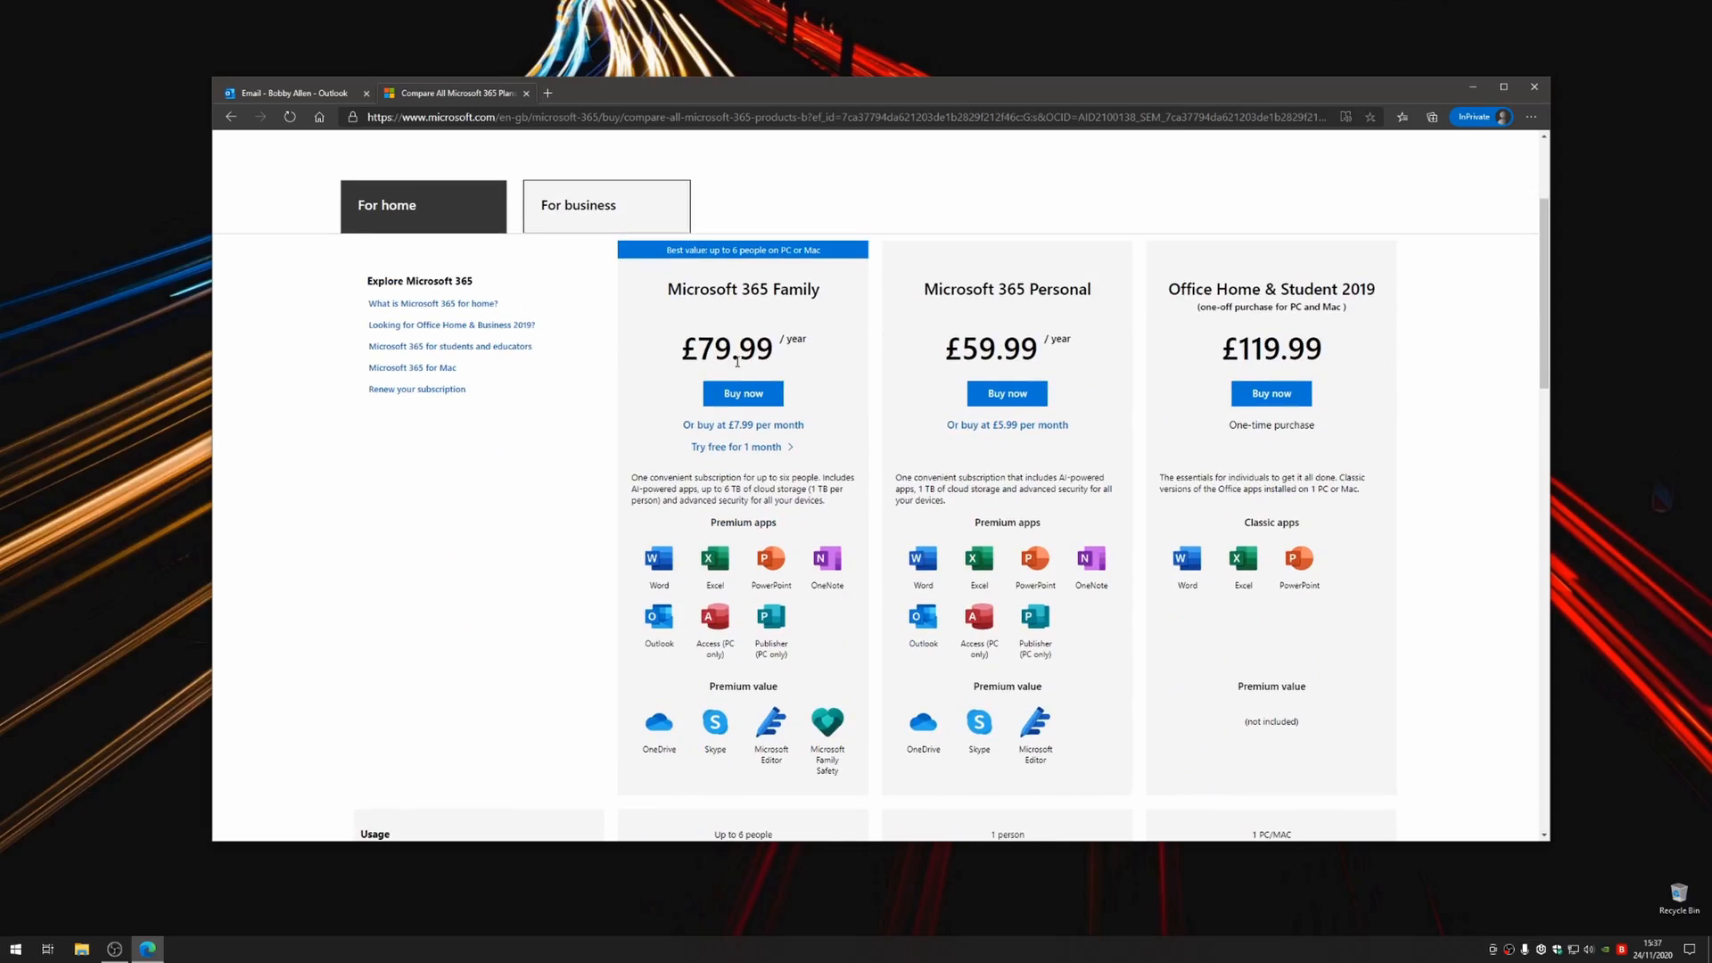
mouse_move(903, 390)
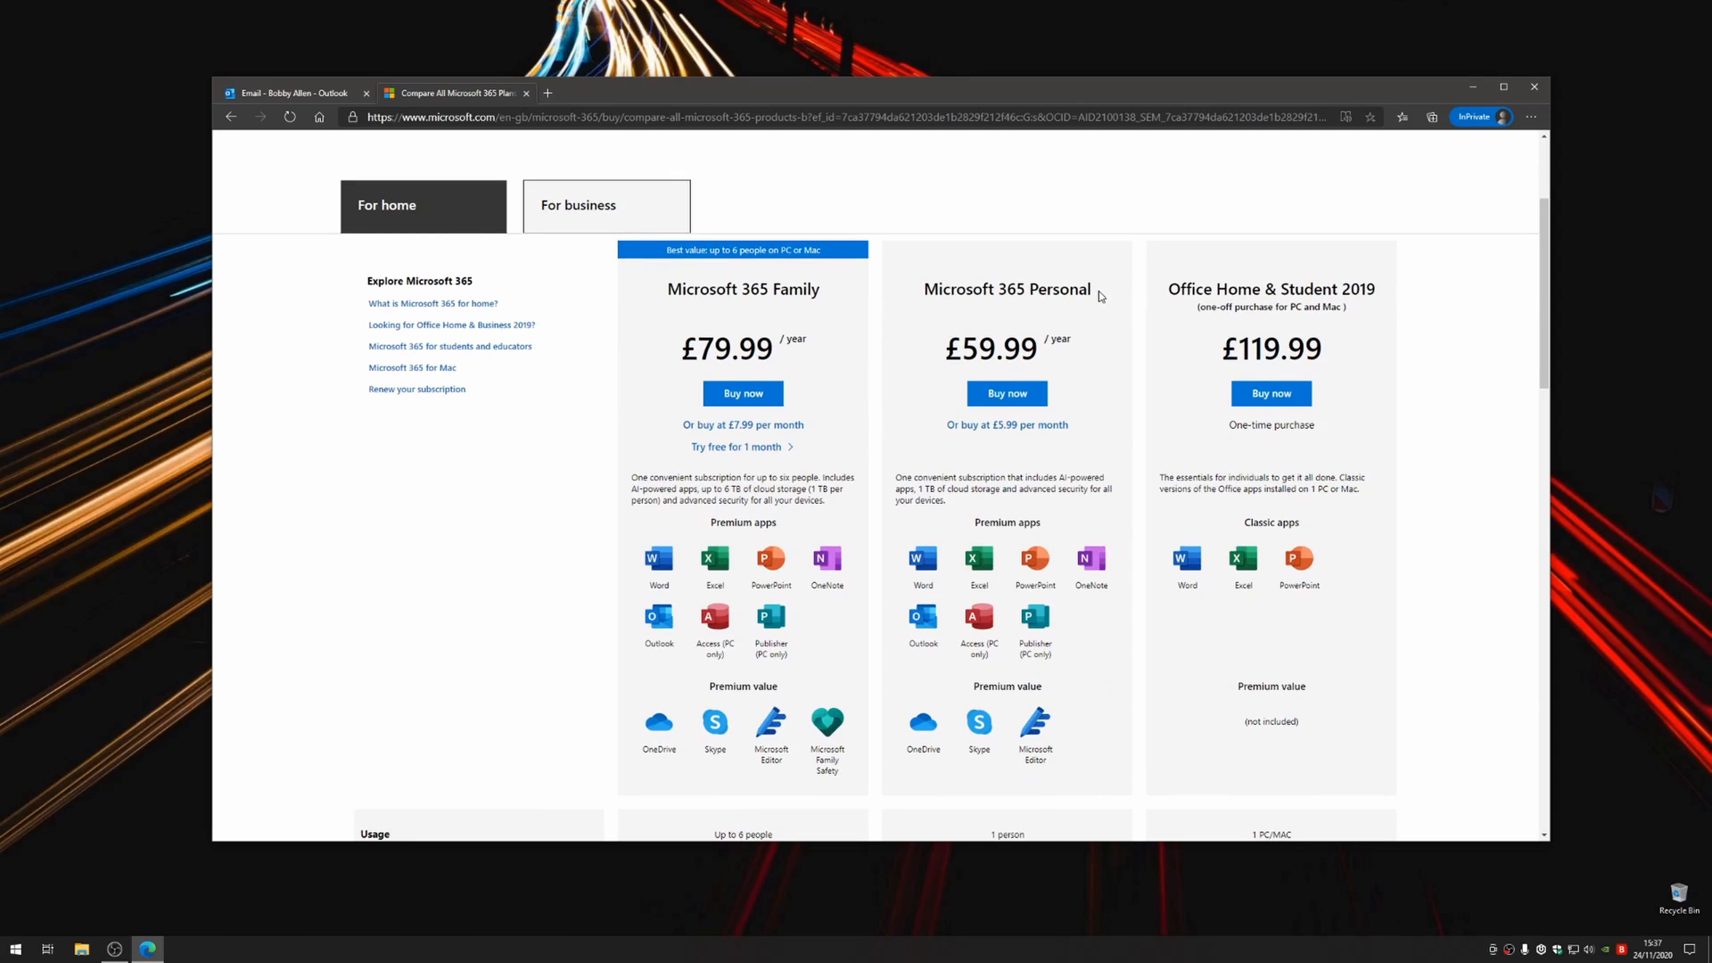
mouse_move(1103, 317)
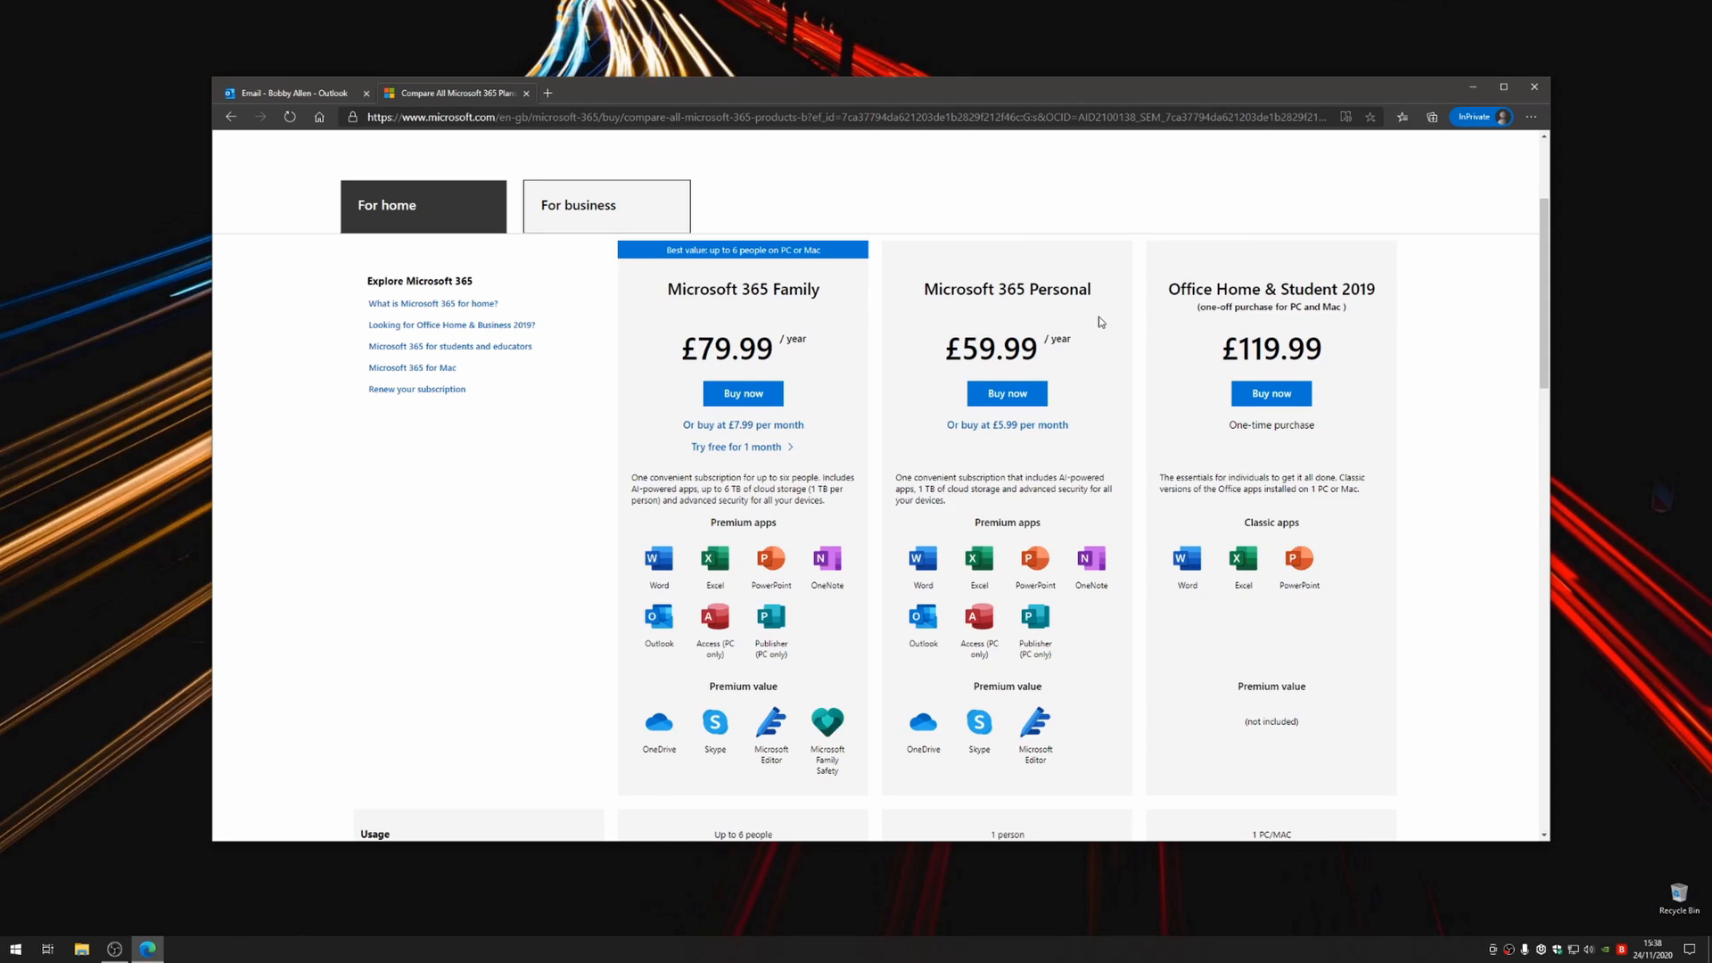
mouse_move(1061, 313)
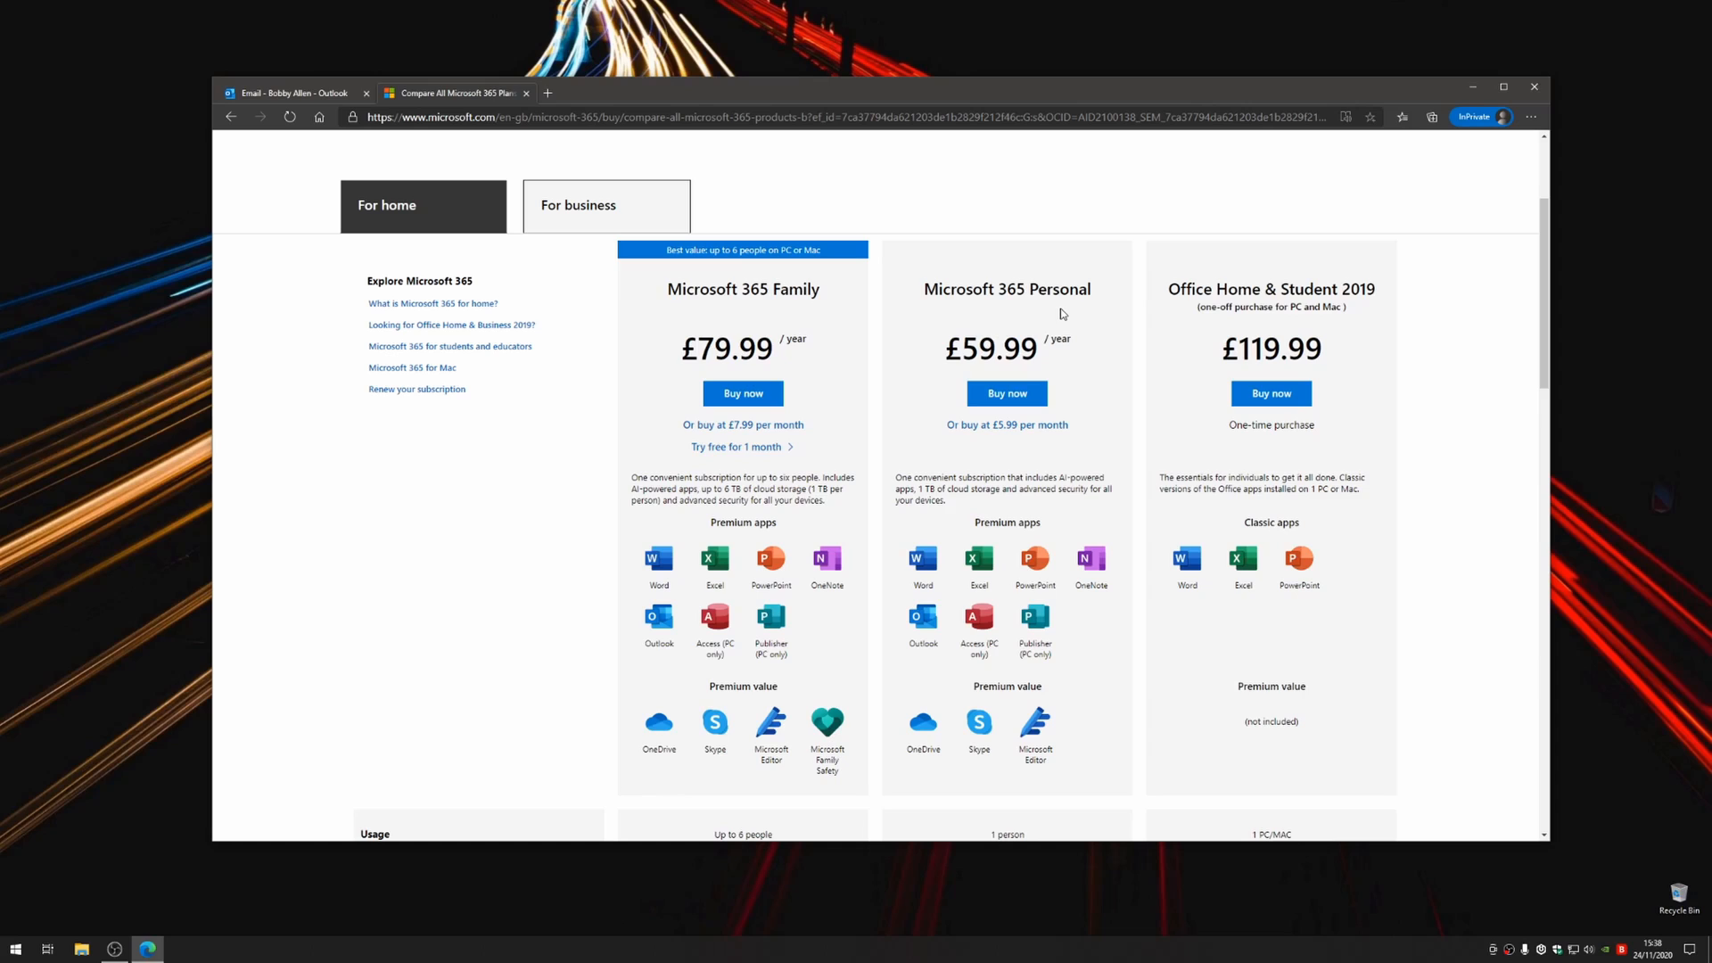